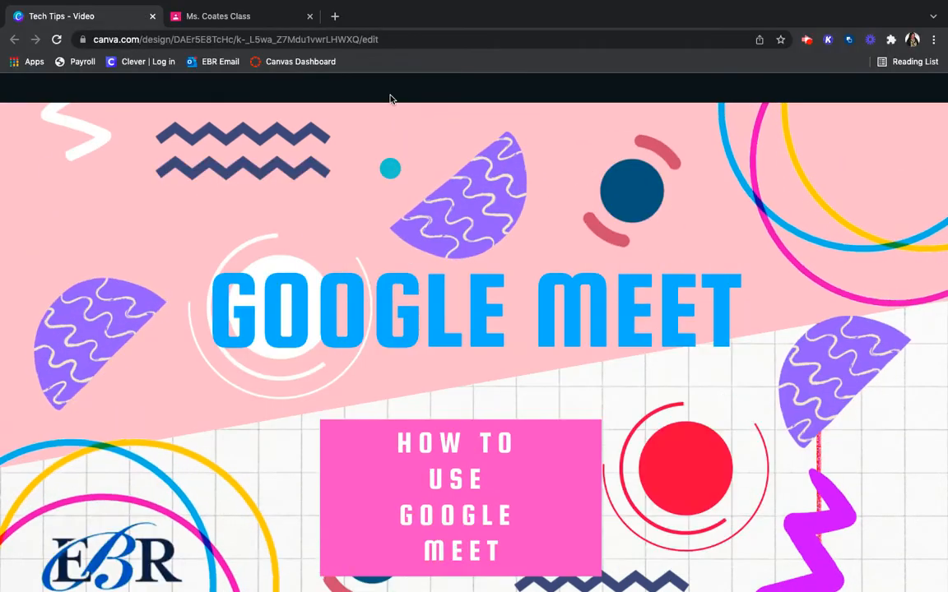
Step: Switch to the class stream tab and join the class Meet video meeting
left_click(239, 15)
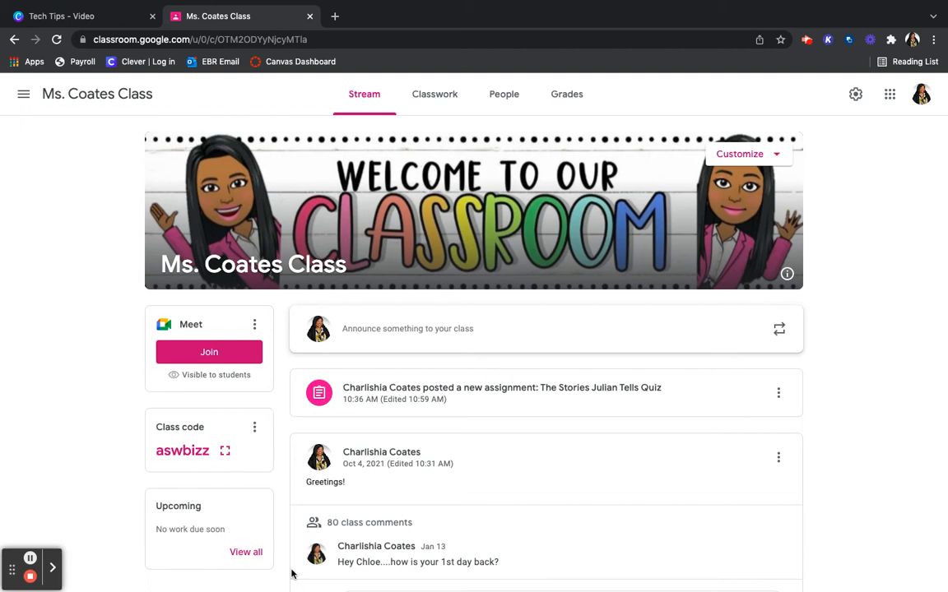
mouse_move(239, 372)
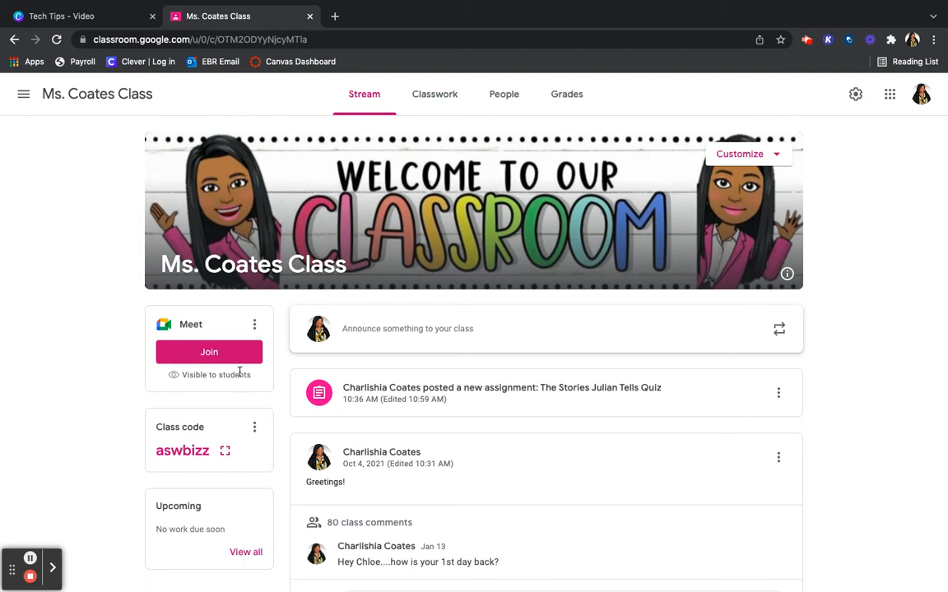
left_click(209, 352)
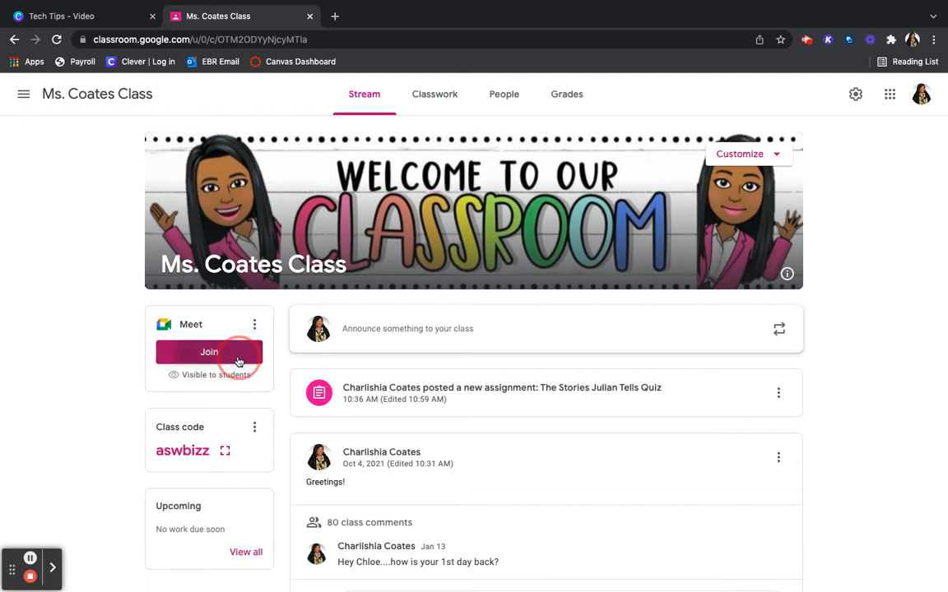
Step: Open the class meeting's pre-join screen and mute the microphone, camera left off
left_click(209, 352)
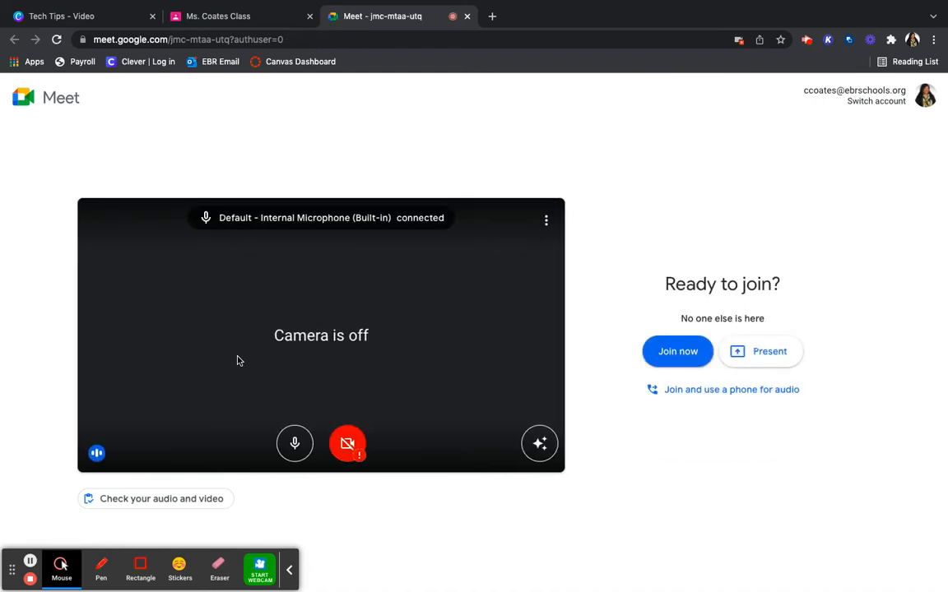
mouse_move(649, 367)
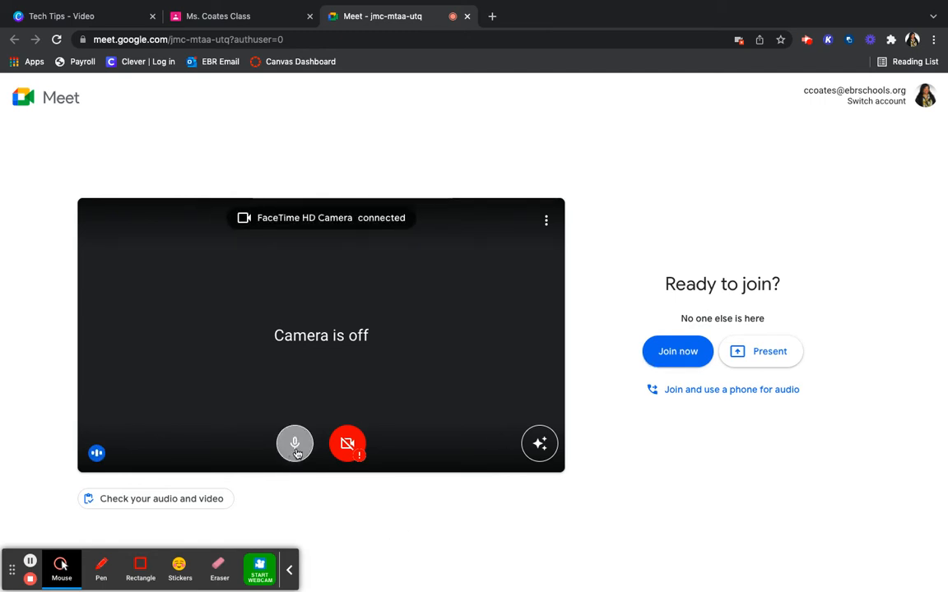
mouse_move(295, 443)
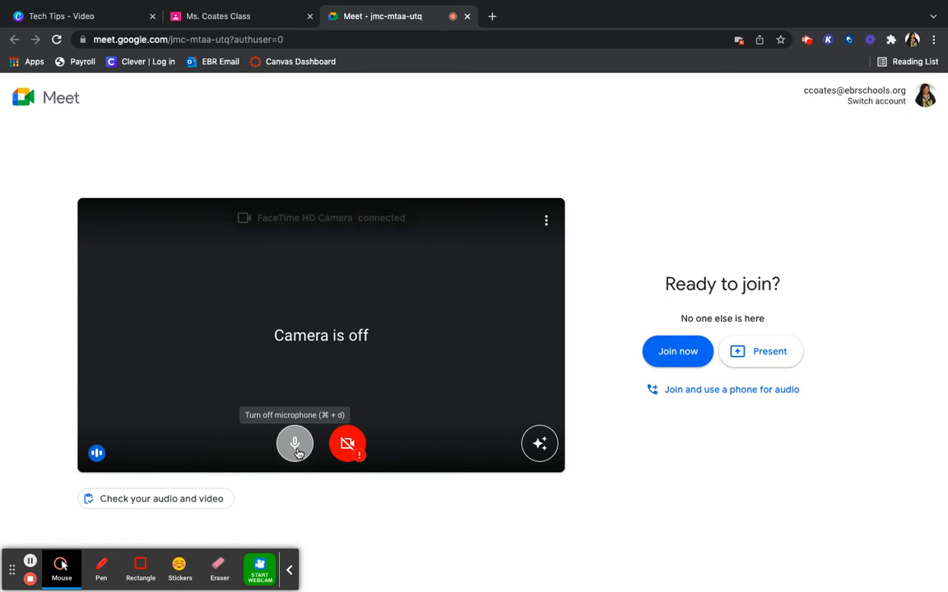
left_click(294, 444)
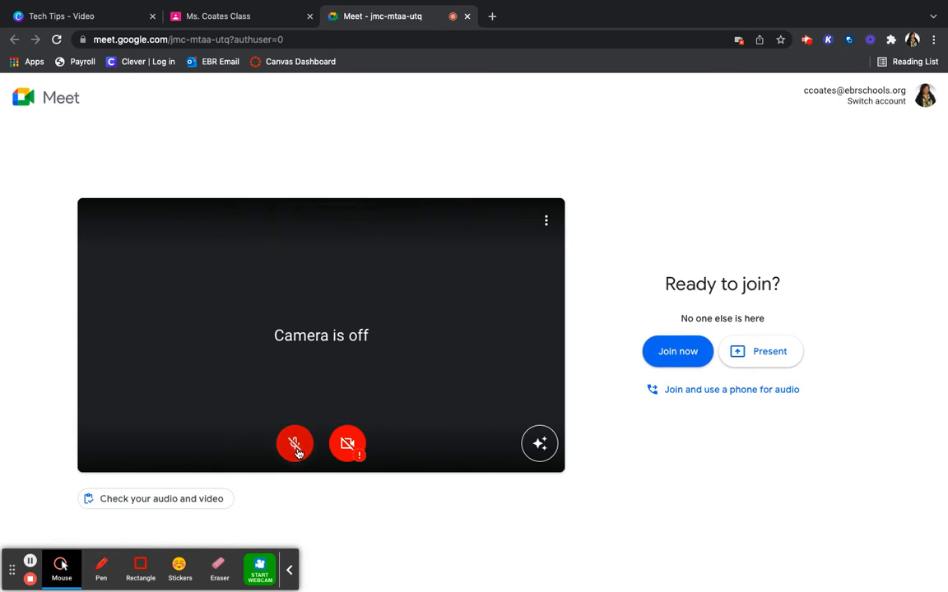
left_click(289, 569)
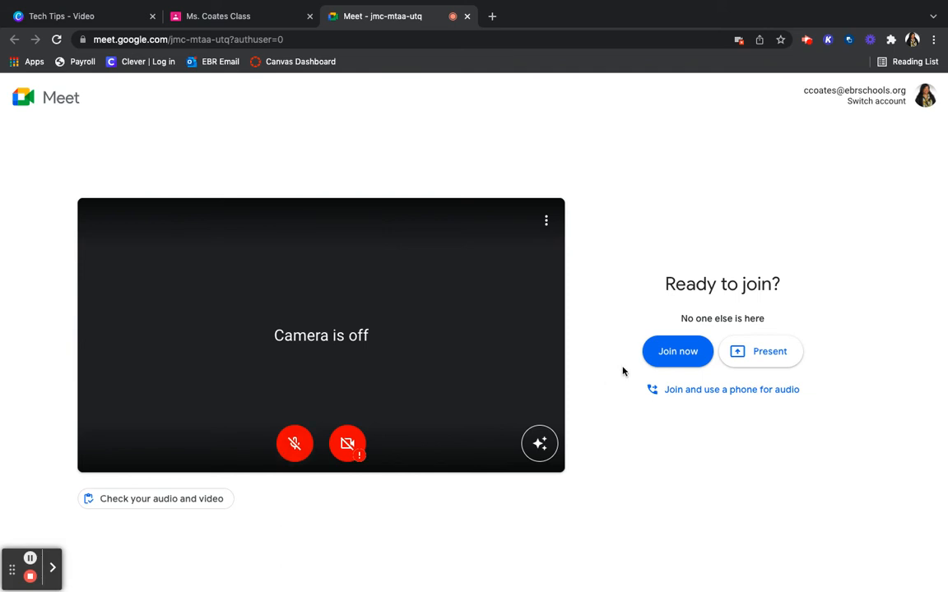
Step: Join the call now and close the 'Are you talking?' mic-off reminder
left_click(677, 351)
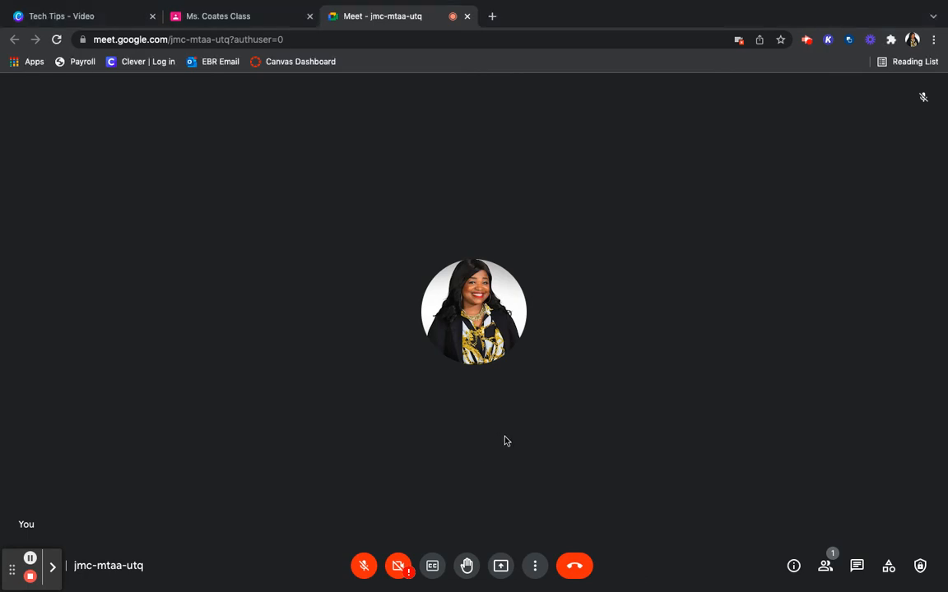
mouse_move(329, 502)
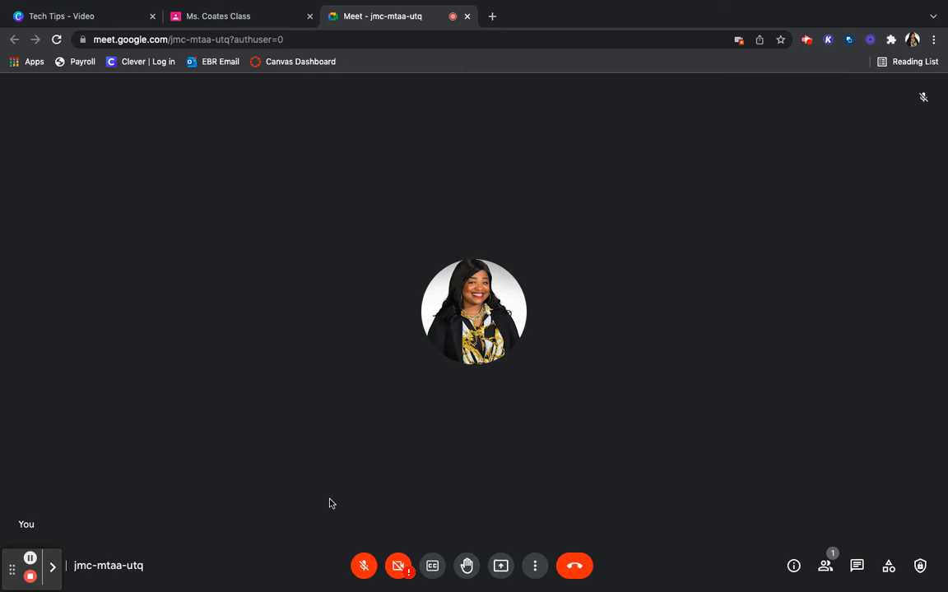
mouse_move(599, 347)
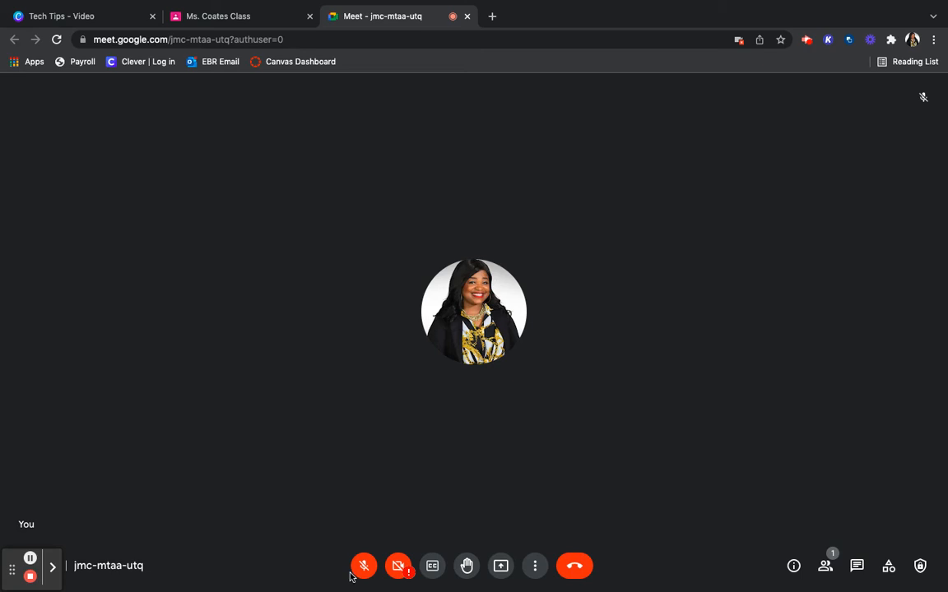
mouse_move(364, 566)
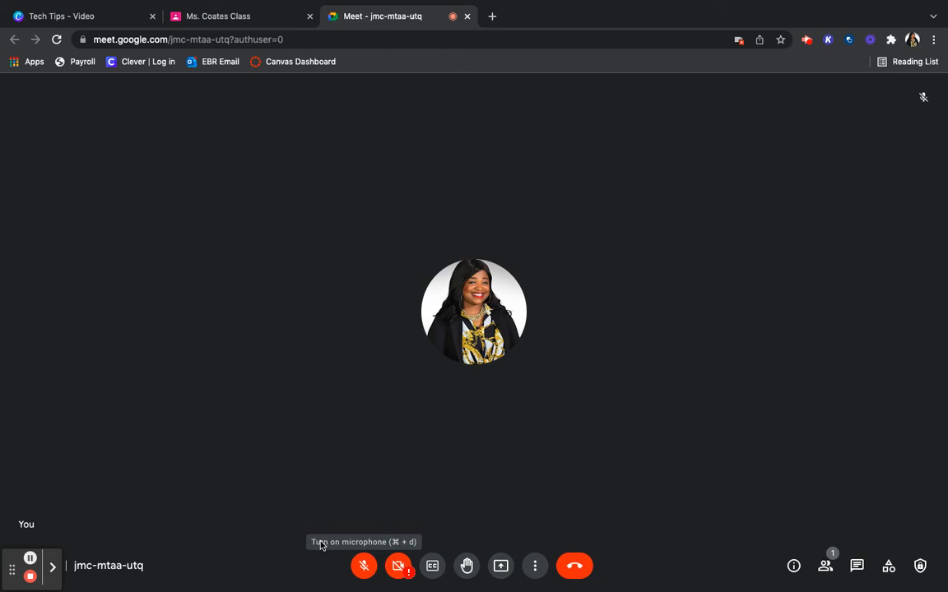
mouse_move(423, 506)
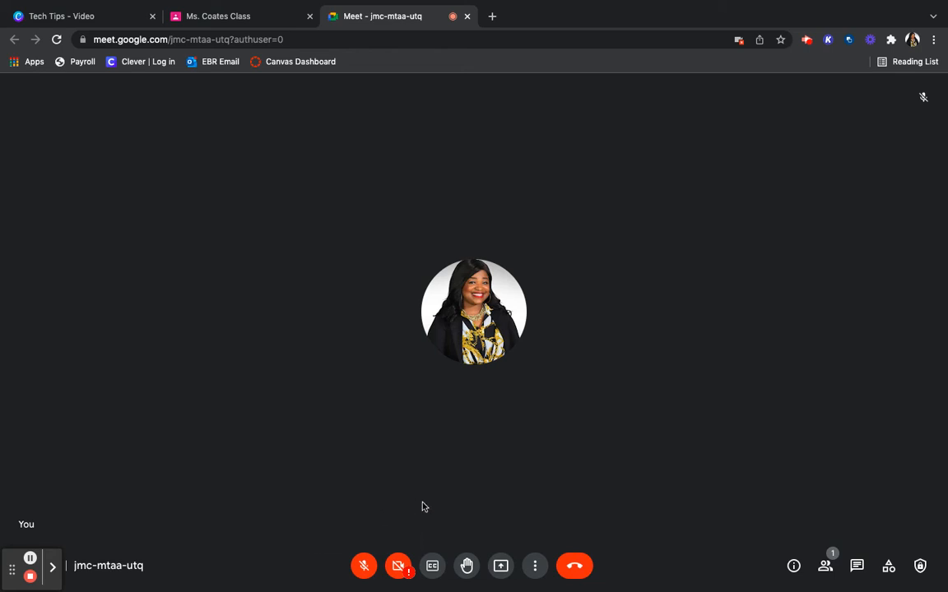
mouse_move(398, 565)
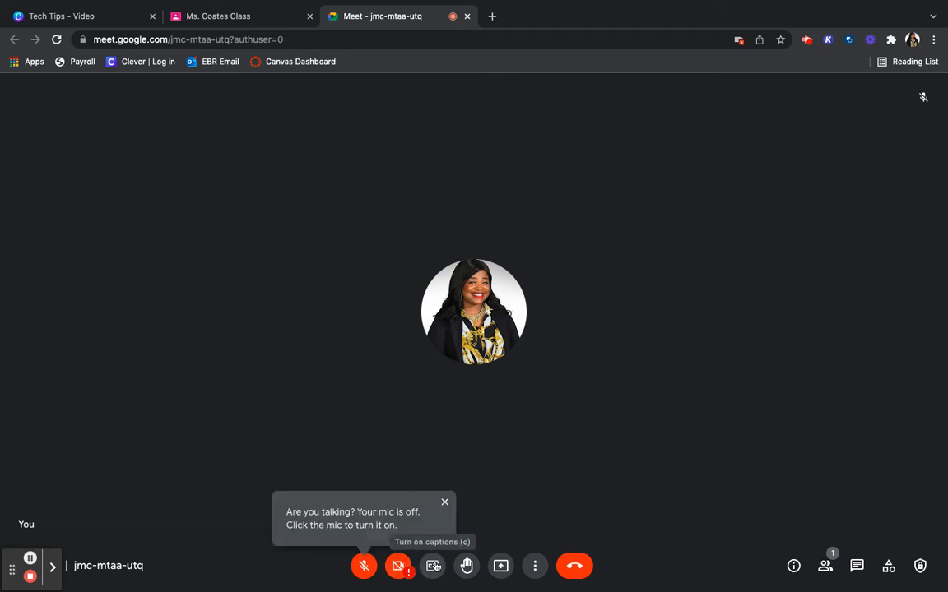
mouse_move(467, 566)
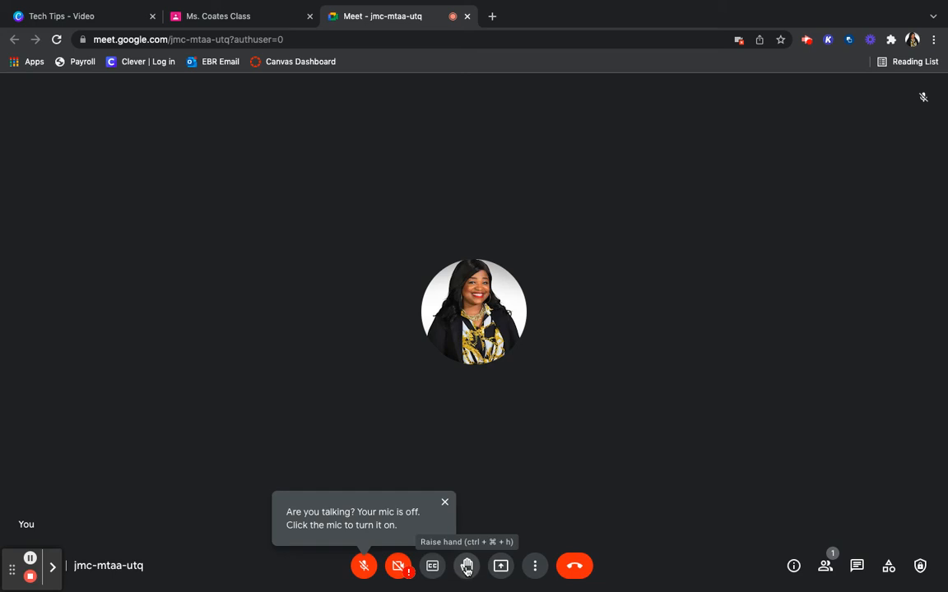
mouse_move(449, 511)
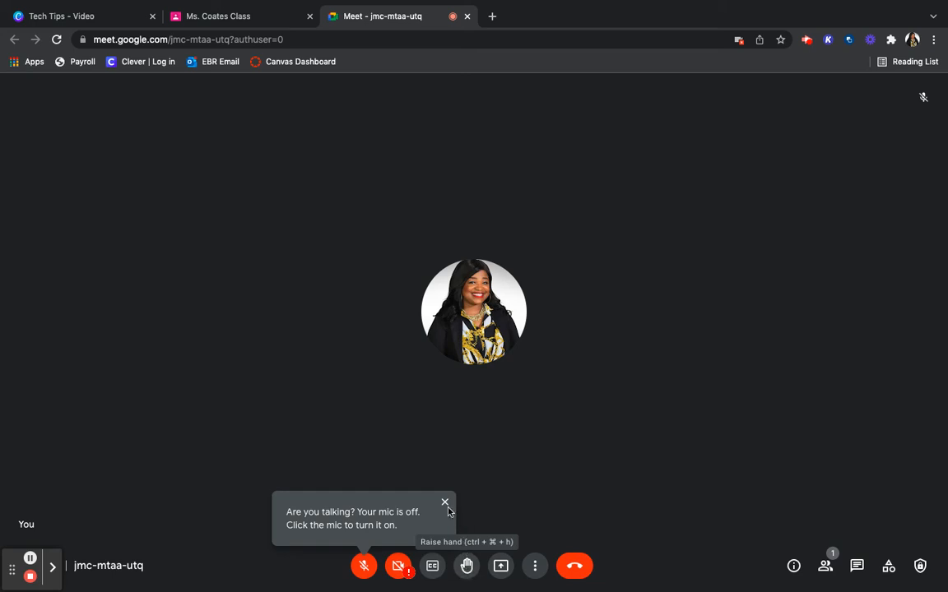
left_click(445, 502)
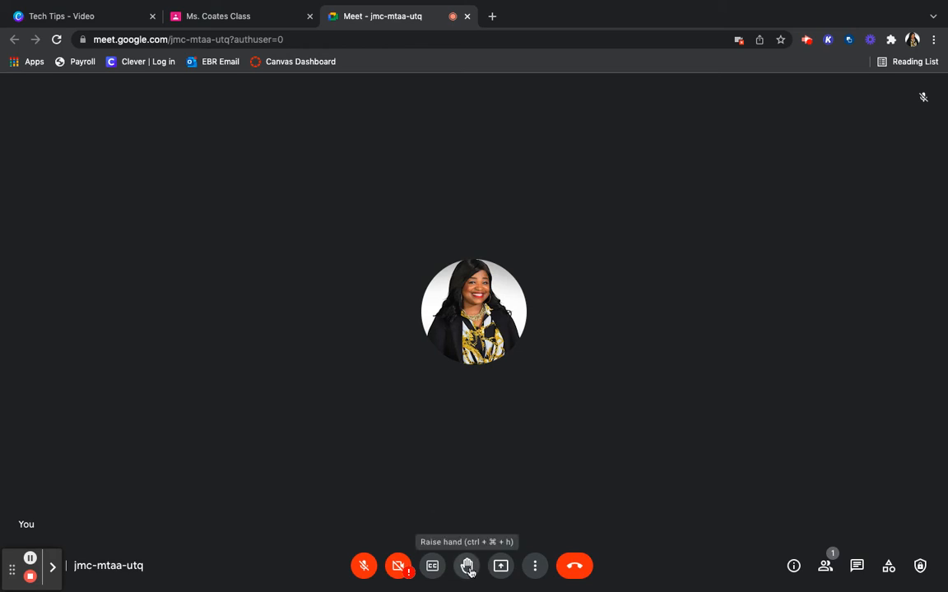
mouse_move(501, 566)
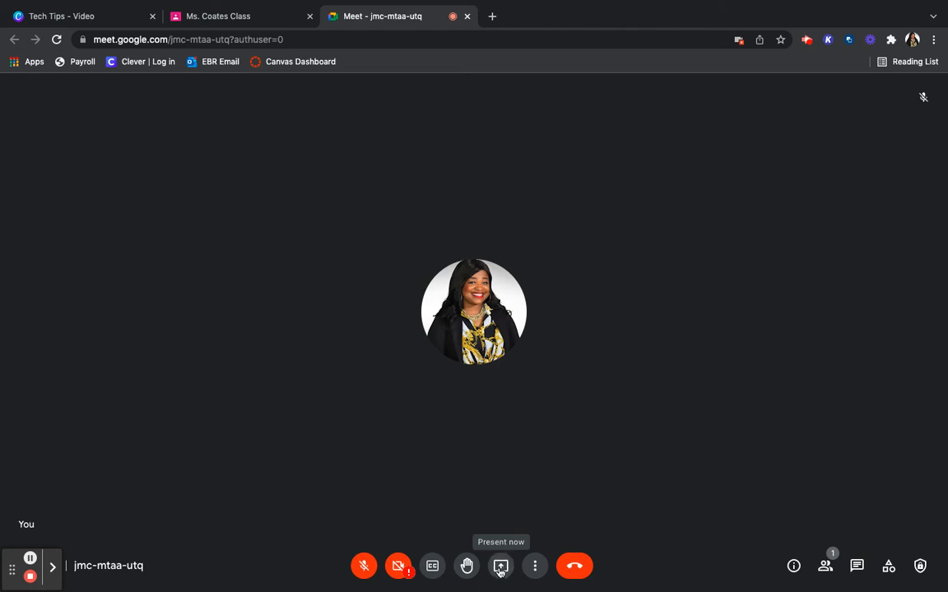
mouse_move(500, 566)
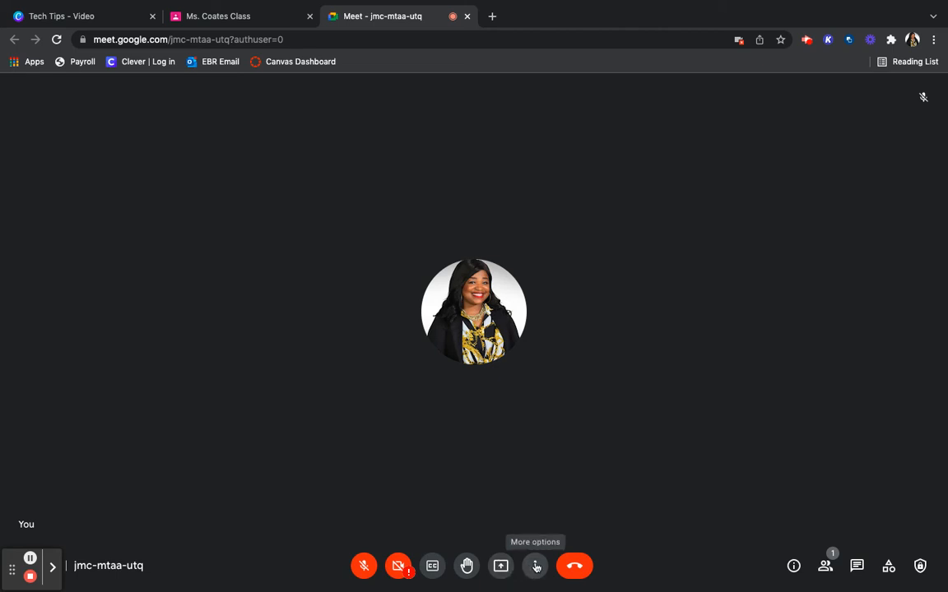
Step: Show the More options list with whiteboard, recording, layout and captions
left_click(535, 566)
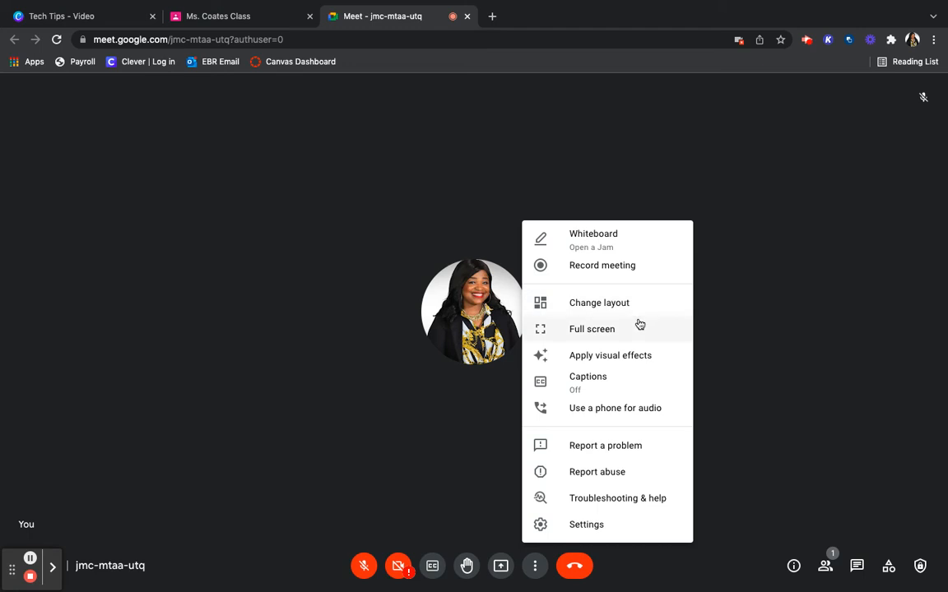
mouse_move(653, 367)
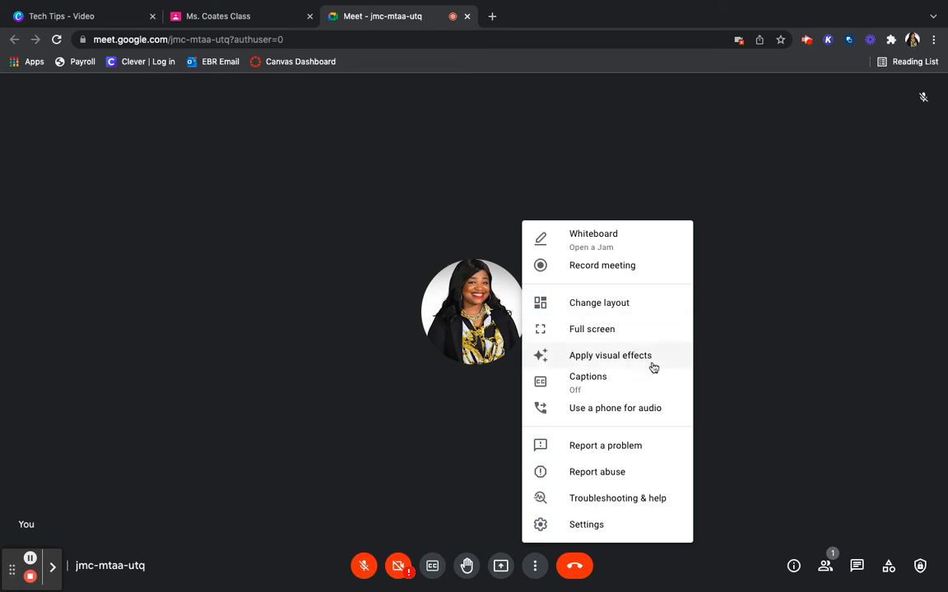
mouse_move(693, 415)
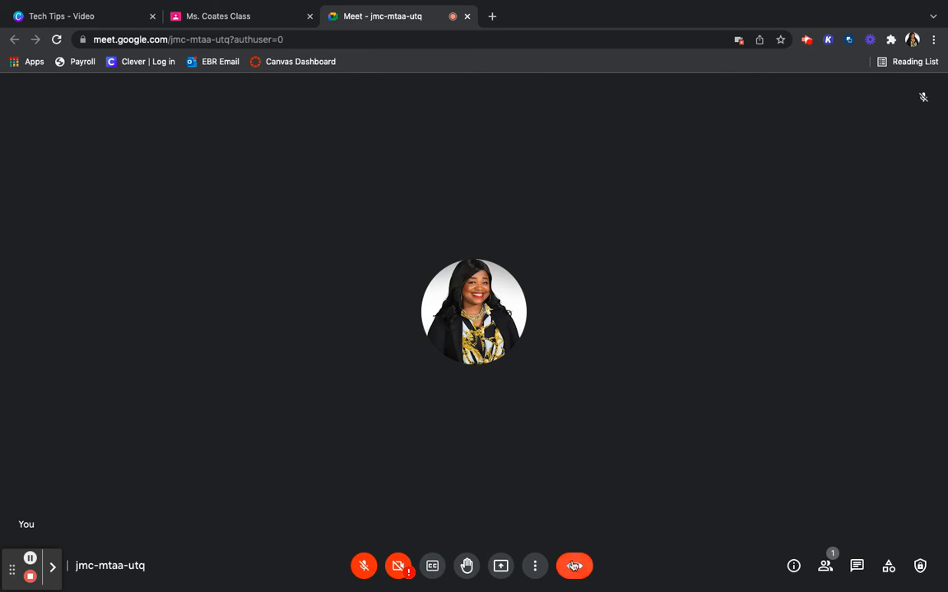
mouse_move(574, 566)
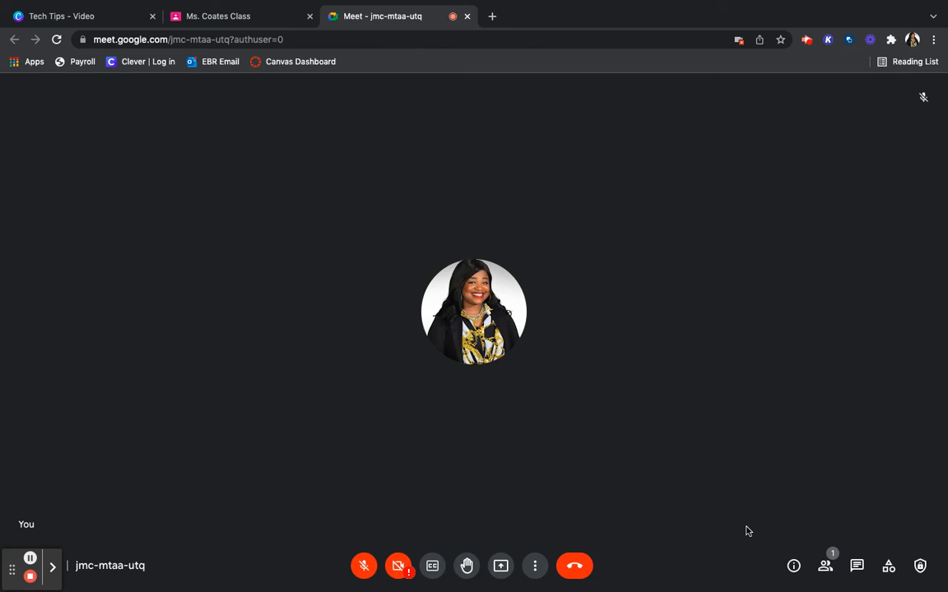
mouse_move(737, 541)
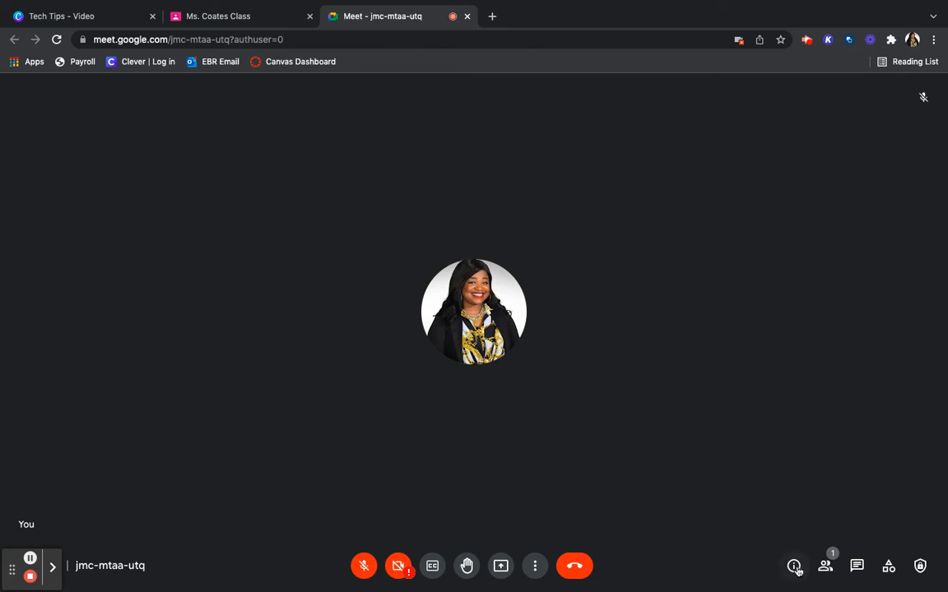
mouse_move(793, 566)
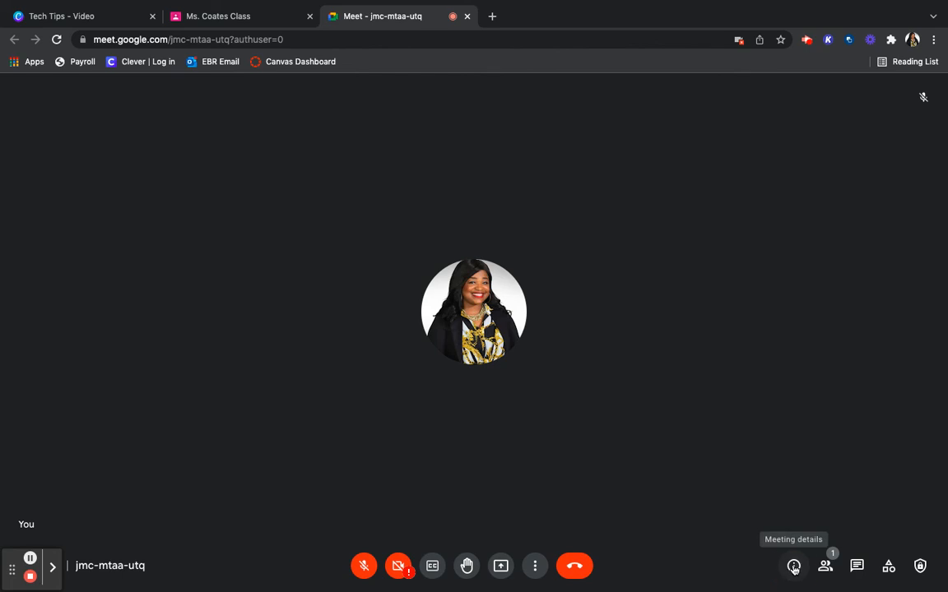
Step: Open the Meeting details joining info panel, then close it again
left_click(792, 566)
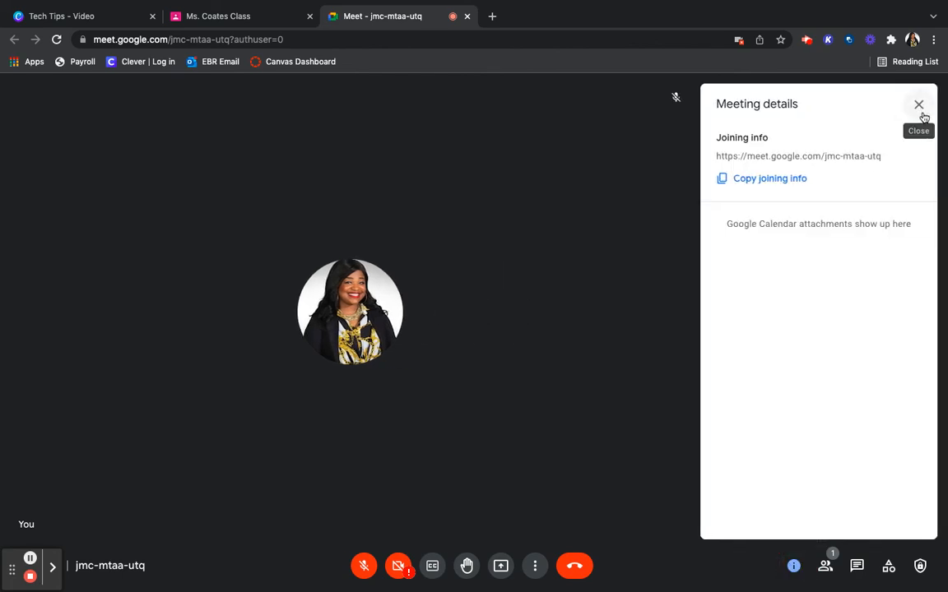
left_click(825, 566)
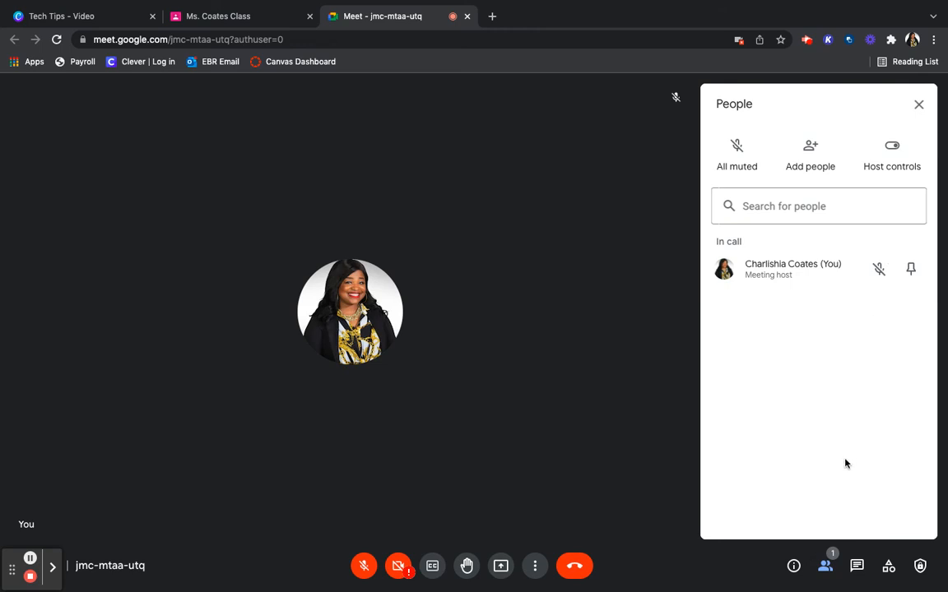
mouse_move(736, 157)
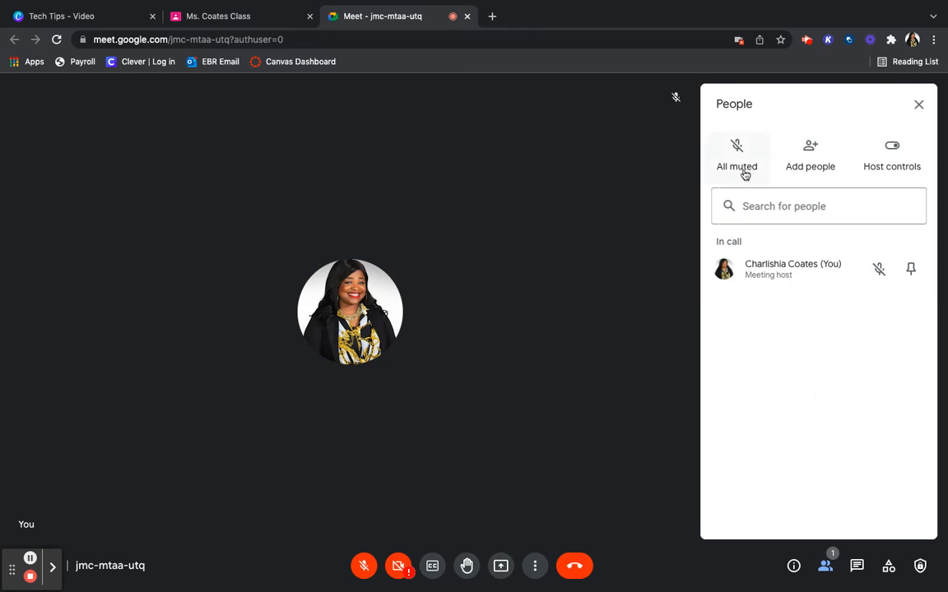
mouse_move(892, 152)
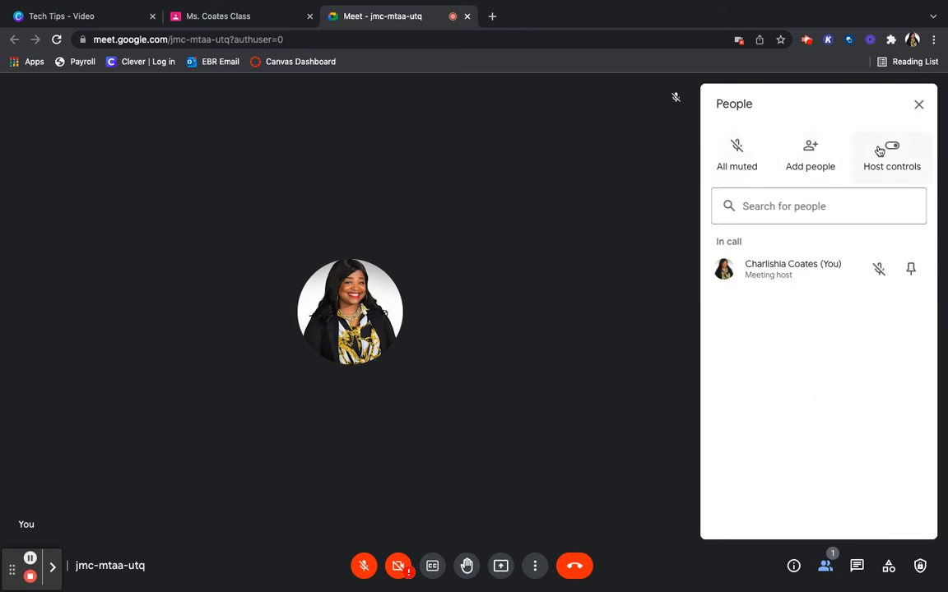
mouse_move(919, 106)
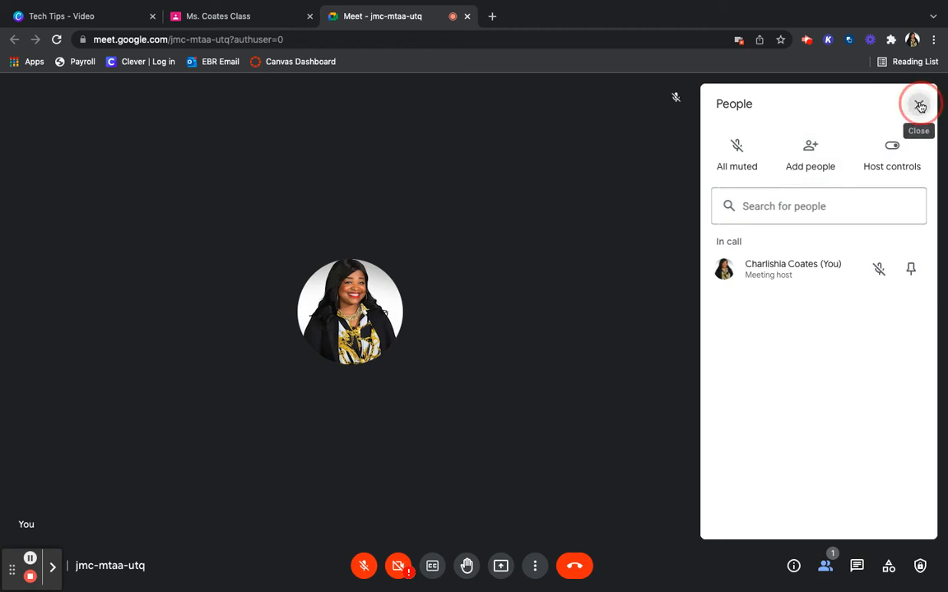
Step: Close the People panel and bring up the in-call messages panel
left_click(856, 566)
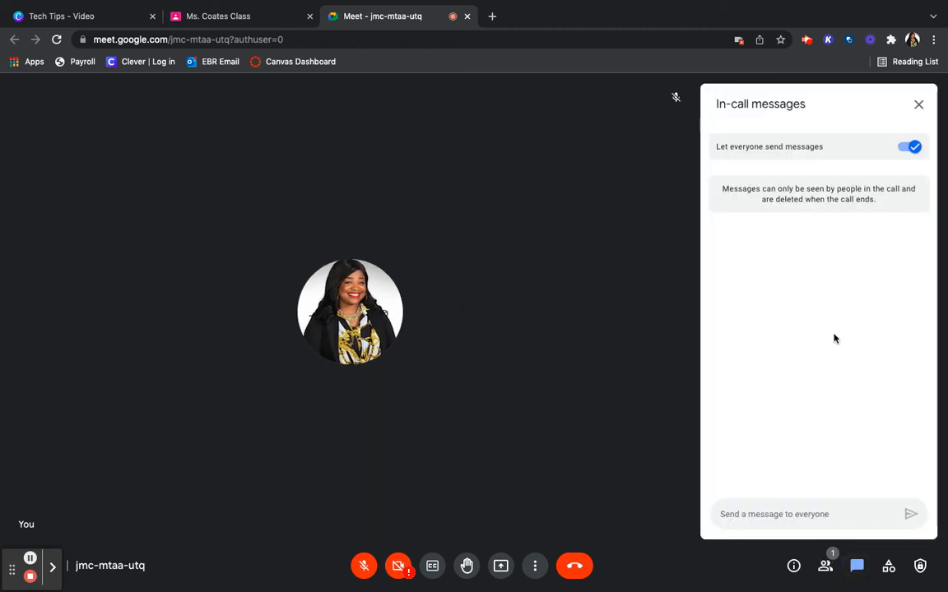
mouse_move(837, 338)
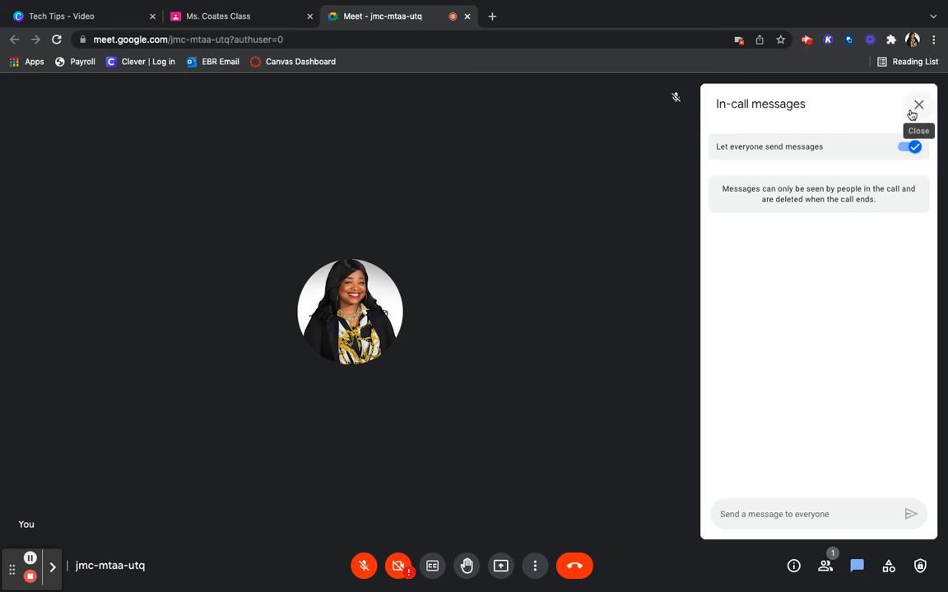
mouse_move(876, 150)
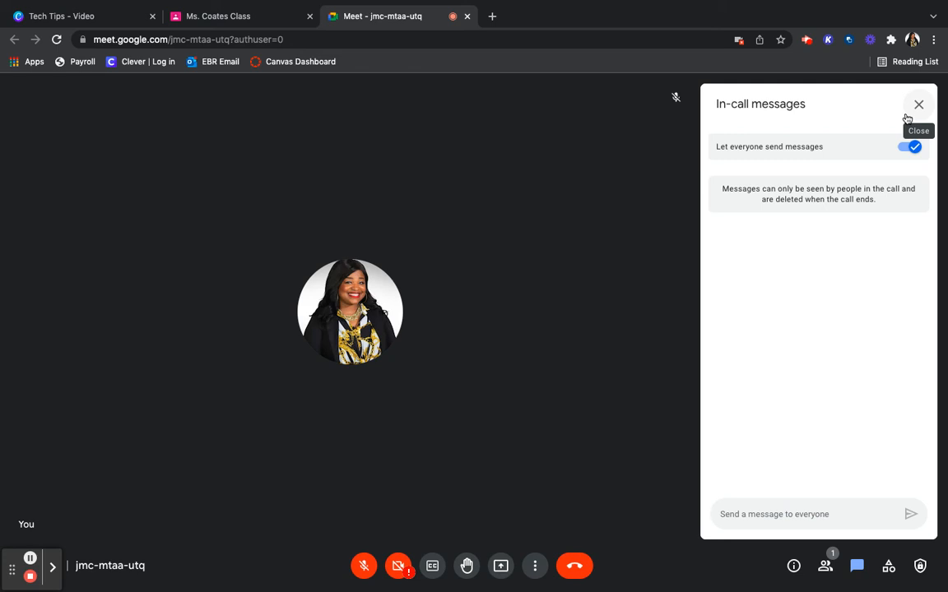
mouse_move(909, 117)
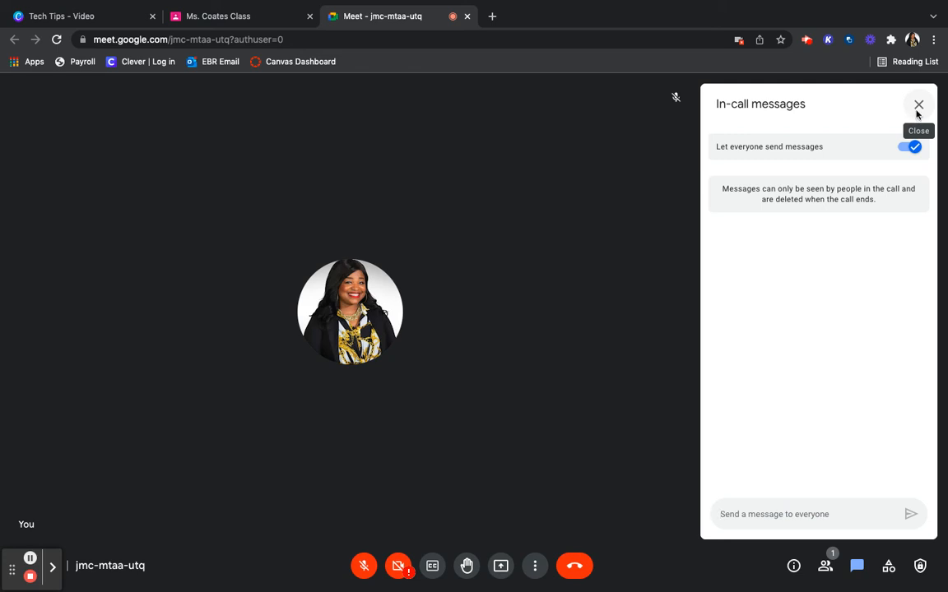
left_click(919, 104)
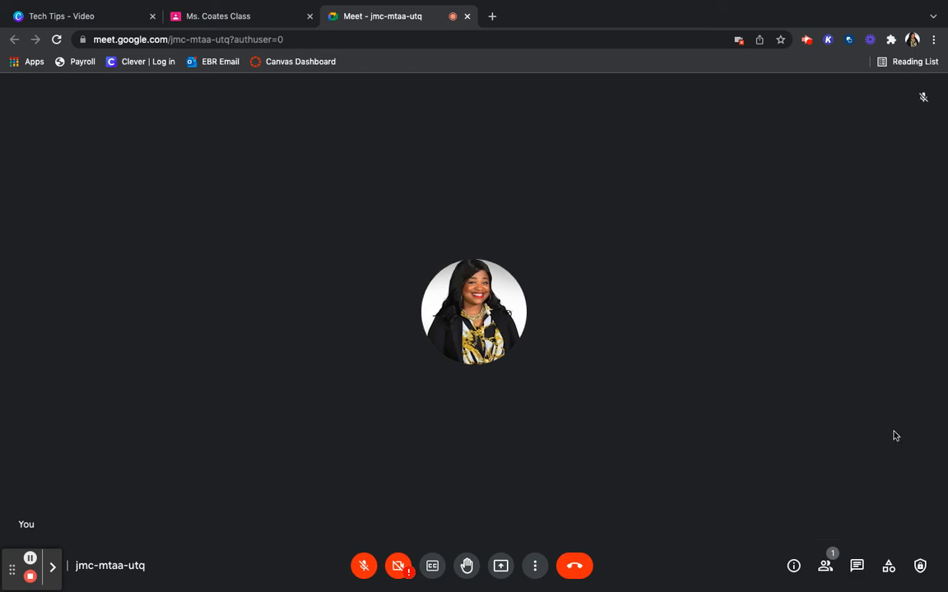
mouse_move(749, 237)
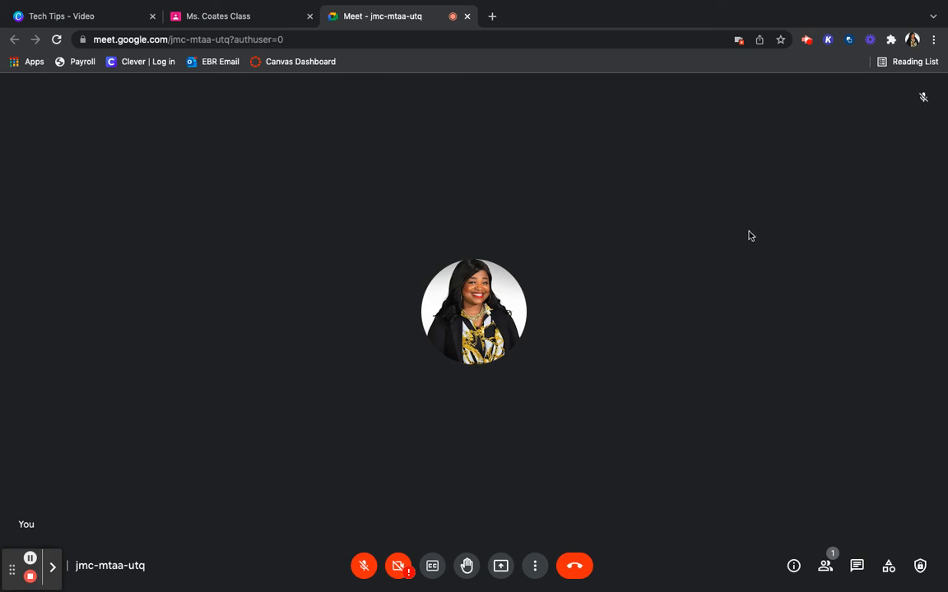
left_click(856, 566)
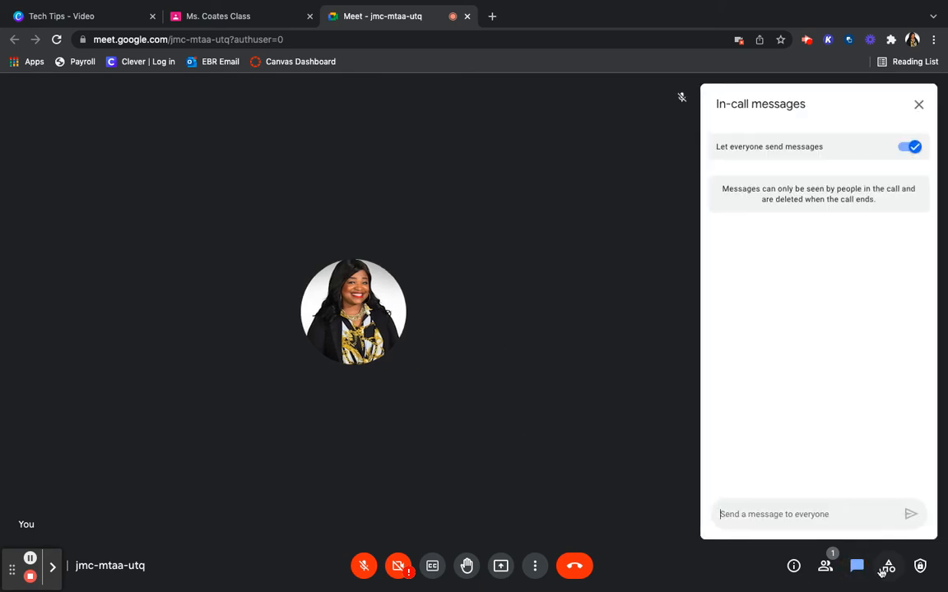
Step: Open the Activities panel listing Recording and Whiteboarding
left_click(888, 566)
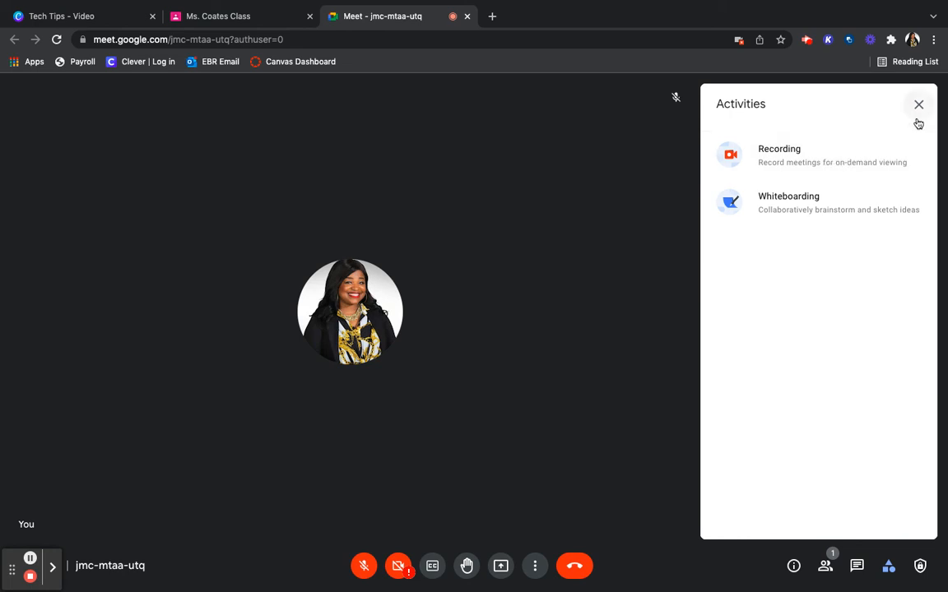
mouse_move(917, 118)
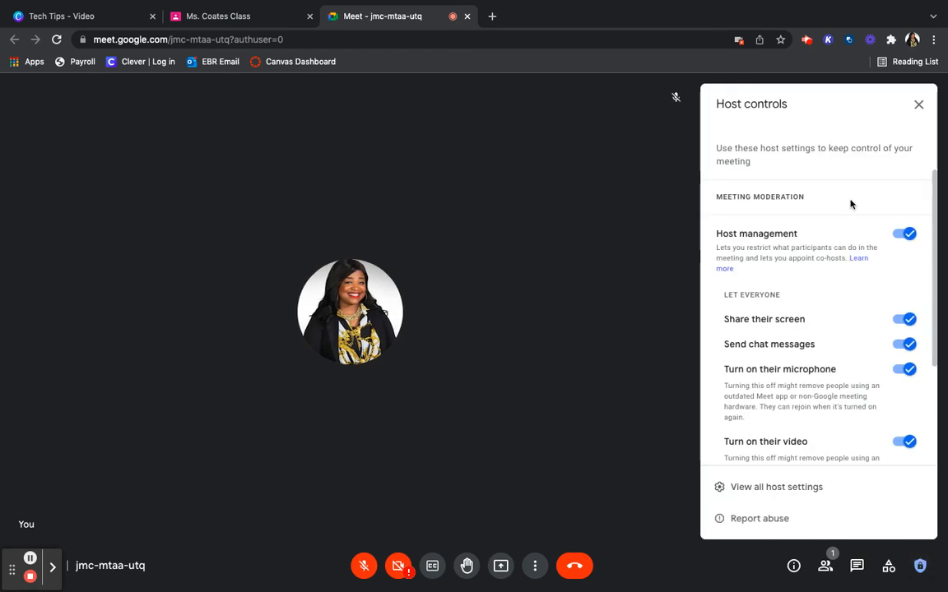
mouse_move(795, 248)
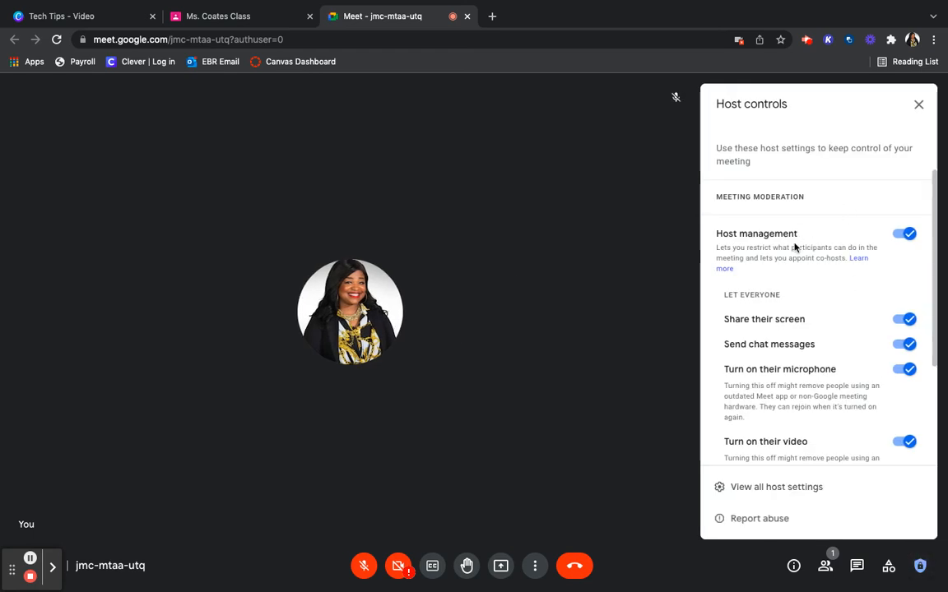
mouse_move(877, 251)
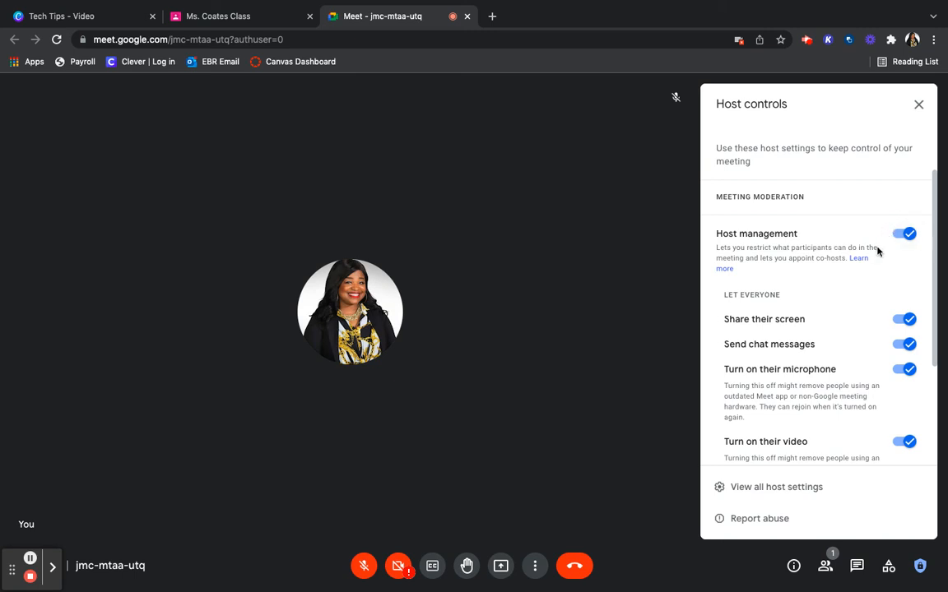
mouse_move(845, 331)
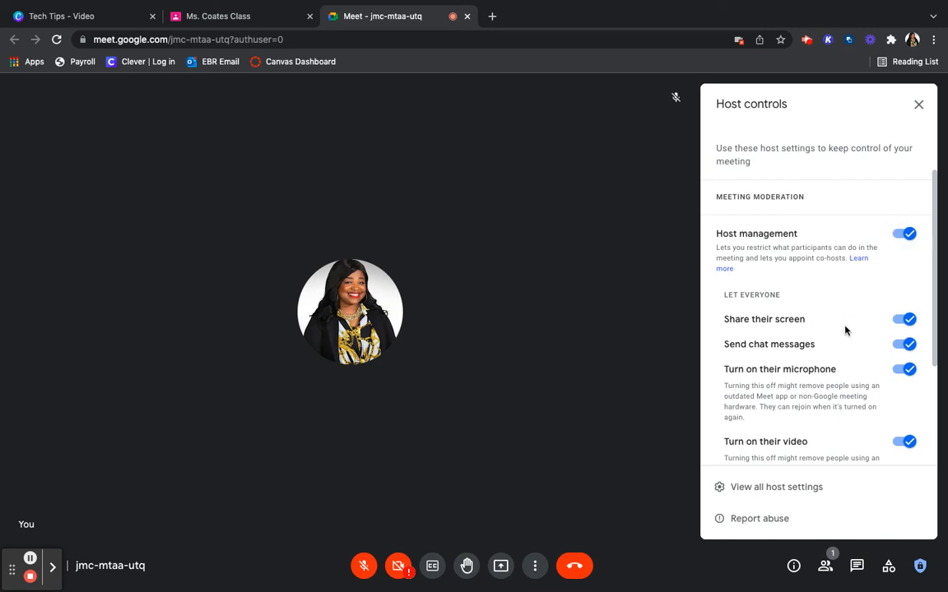
mouse_move(862, 336)
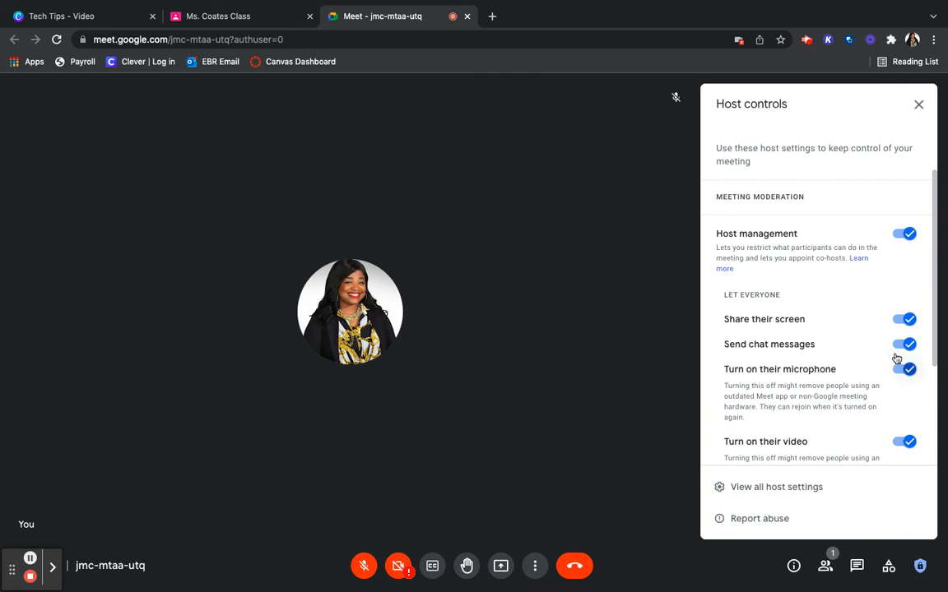
mouse_move(870, 380)
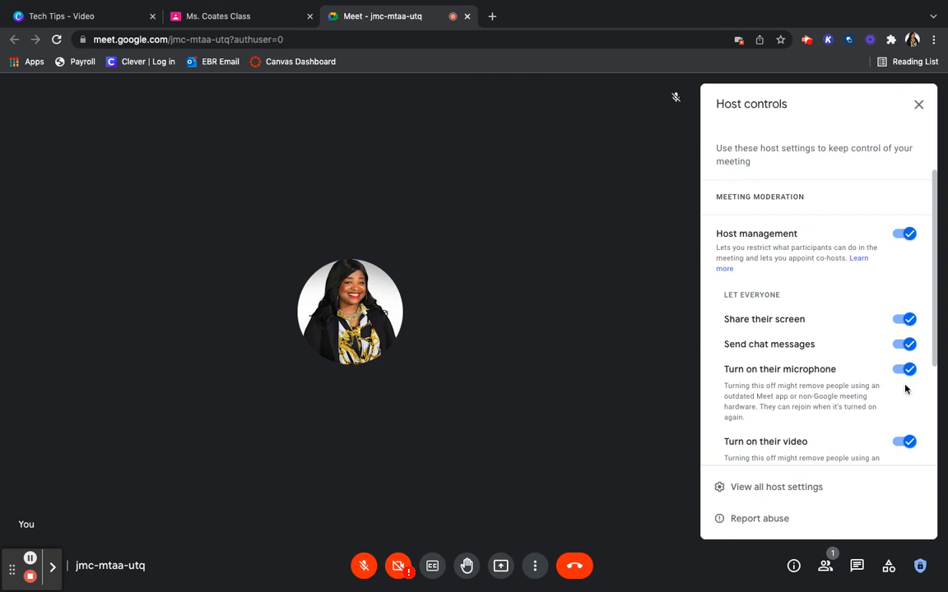
mouse_move(937, 364)
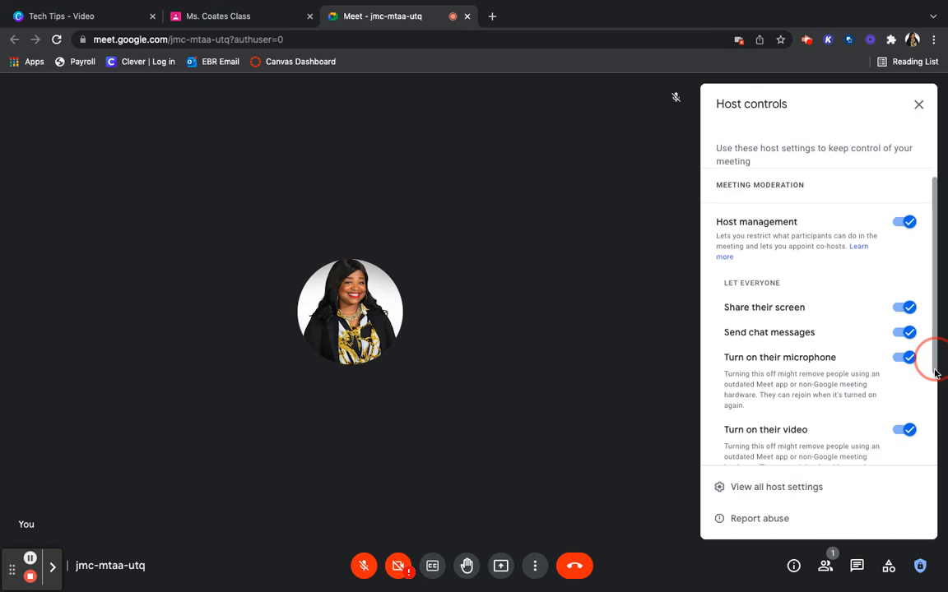
Step: Scroll the Host controls panel to Meeting access, then close the panel
scroll("down", 3)
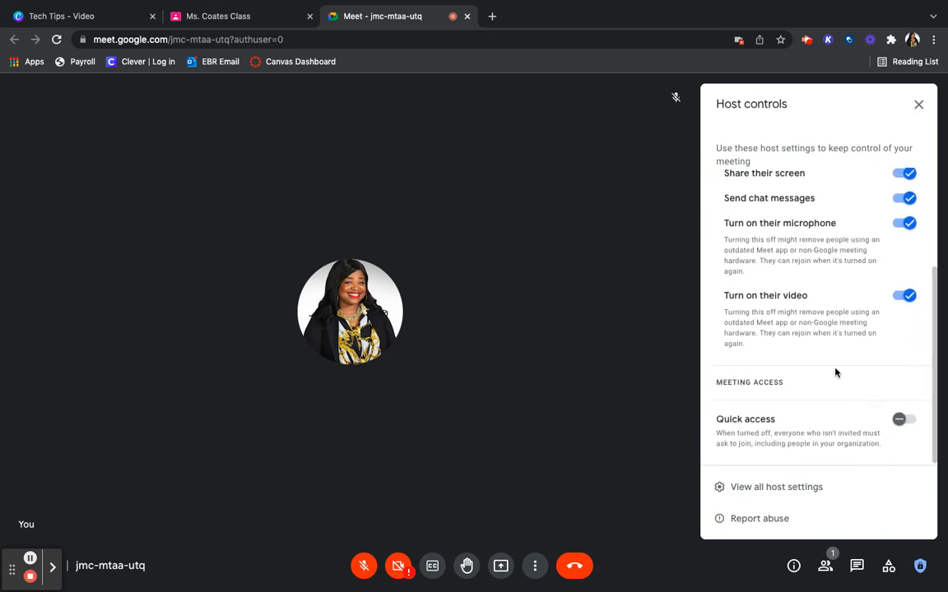
mouse_move(823, 396)
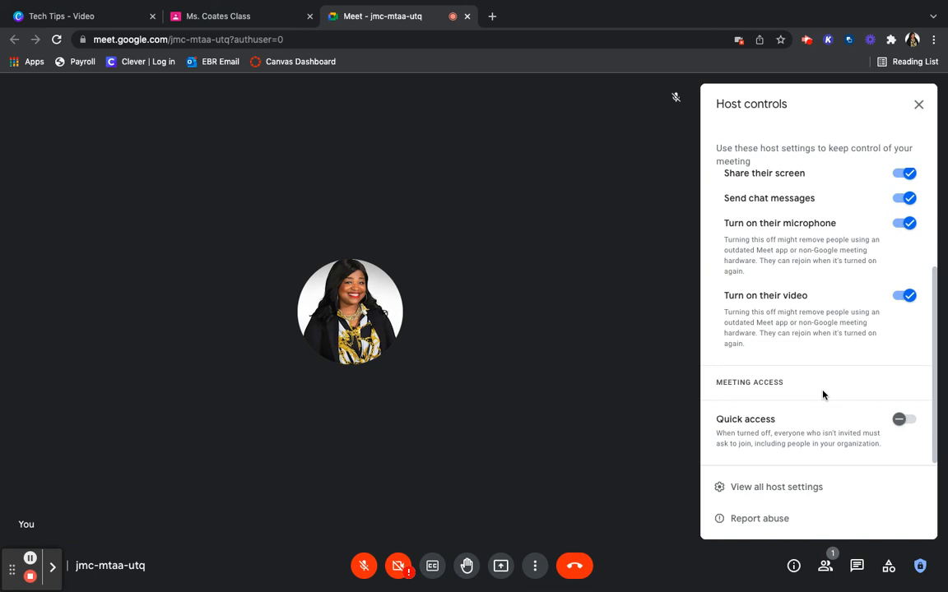
mouse_move(829, 437)
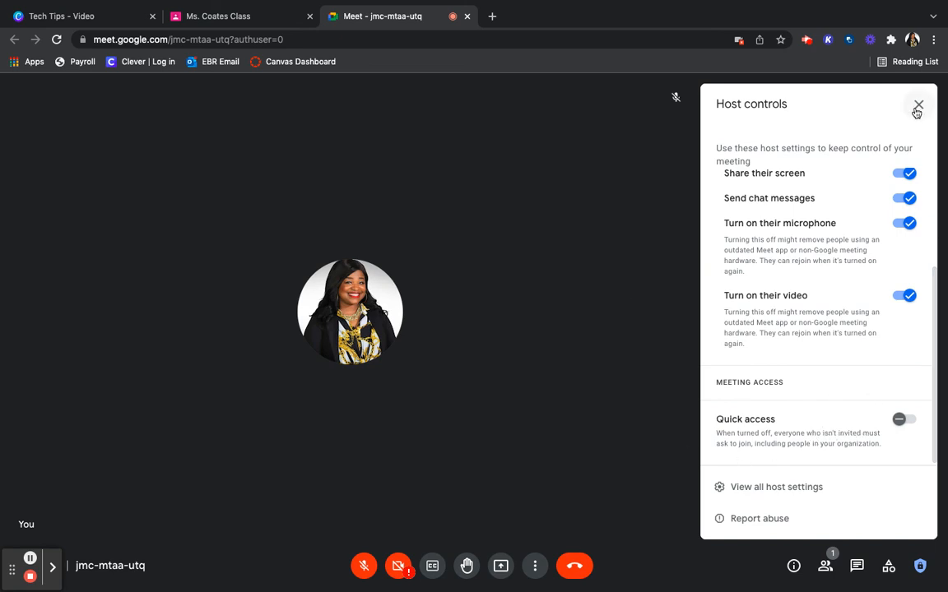
left_click(918, 106)
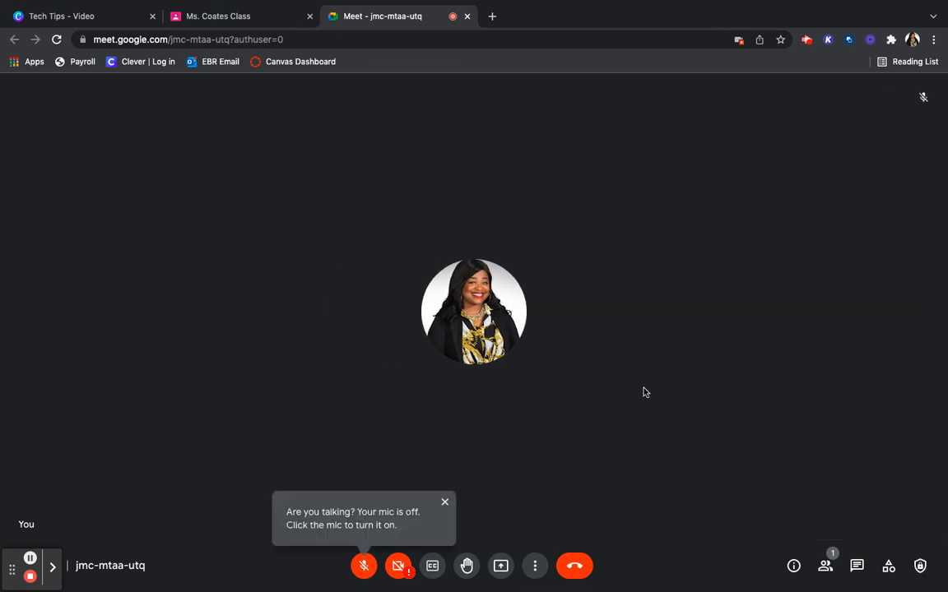